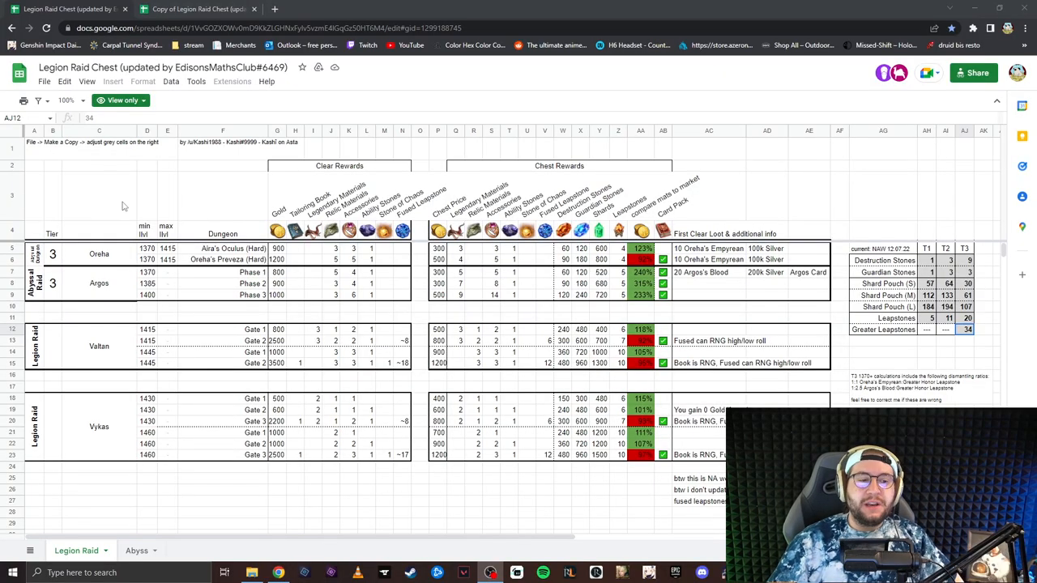
{"action": "mouse_move", "coordinate": [110, 203]}
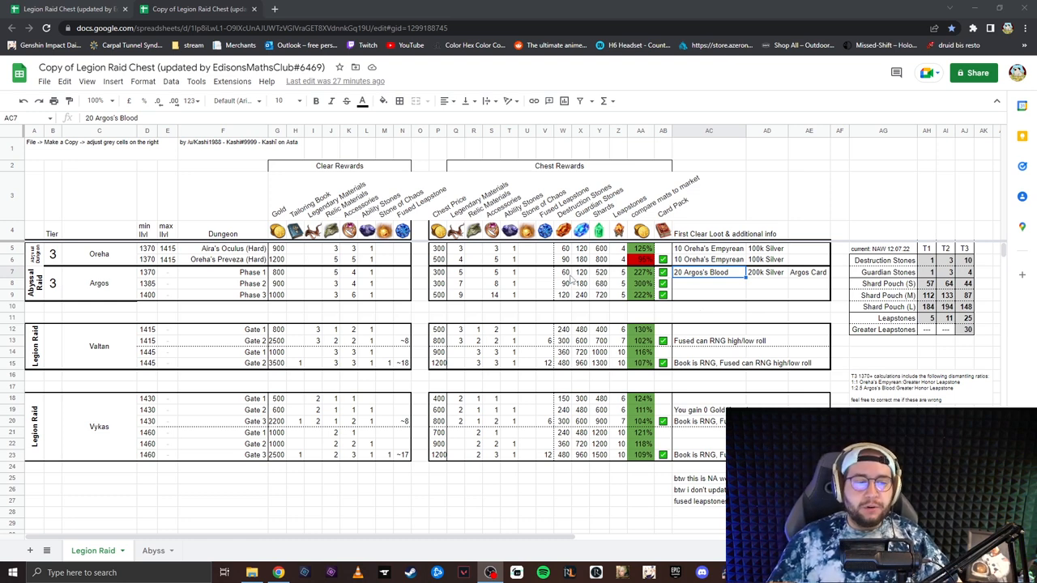
{"action": "mouse_move", "coordinate": [564, 326]}
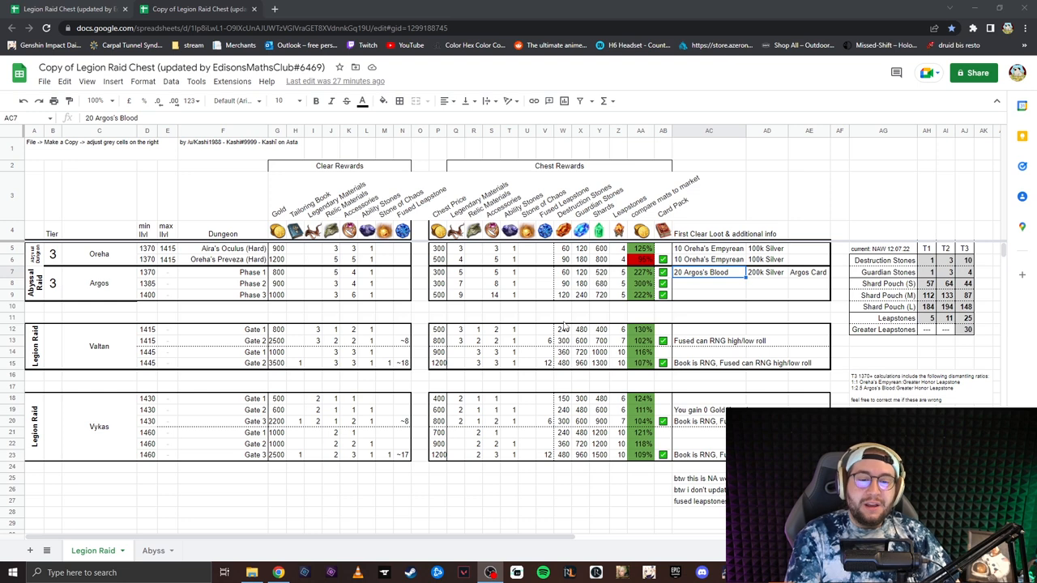
{"action": "mouse_move", "coordinate": [557, 306]}
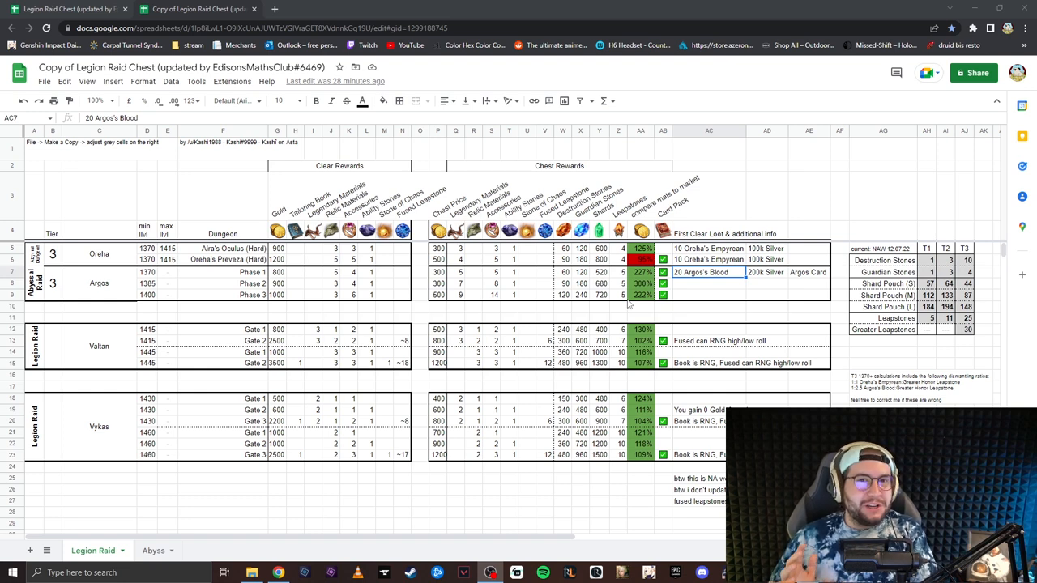
{"action": "mouse_move", "coordinate": [570, 376]}
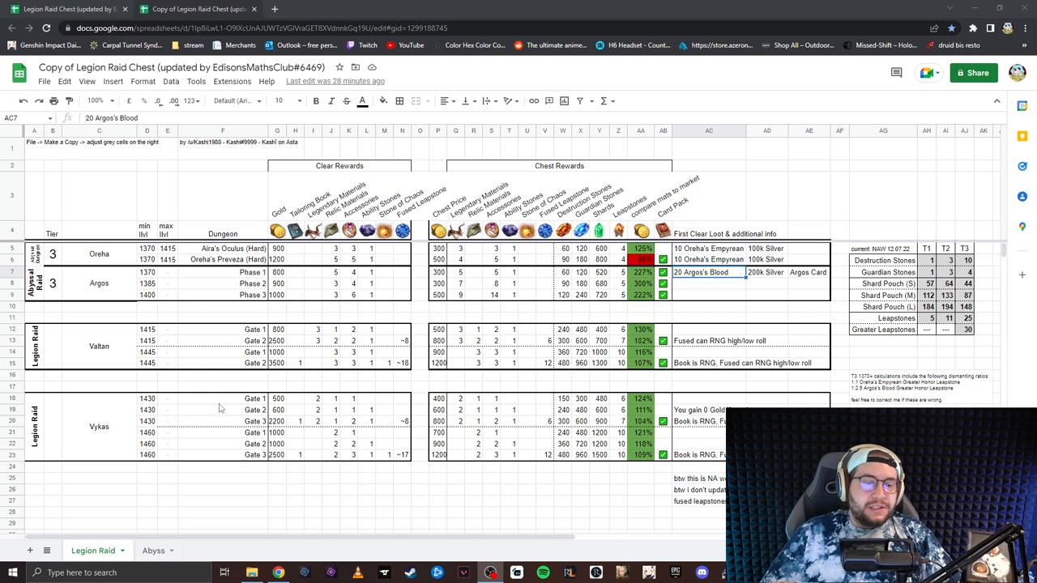
{"action": "mouse_move", "coordinate": [412, 370]}
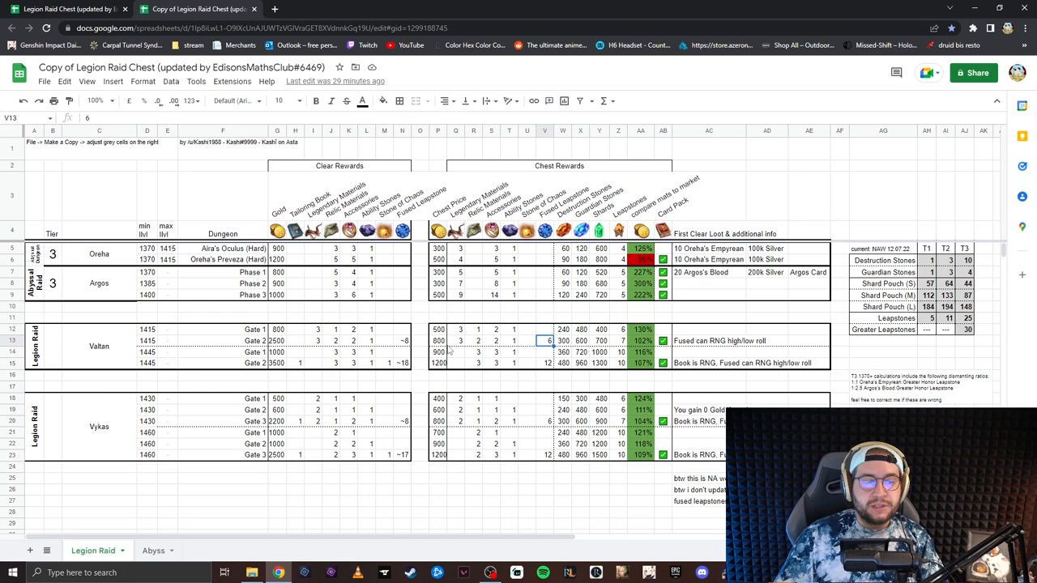
{"action": "left_click", "coordinate": [548, 363]}
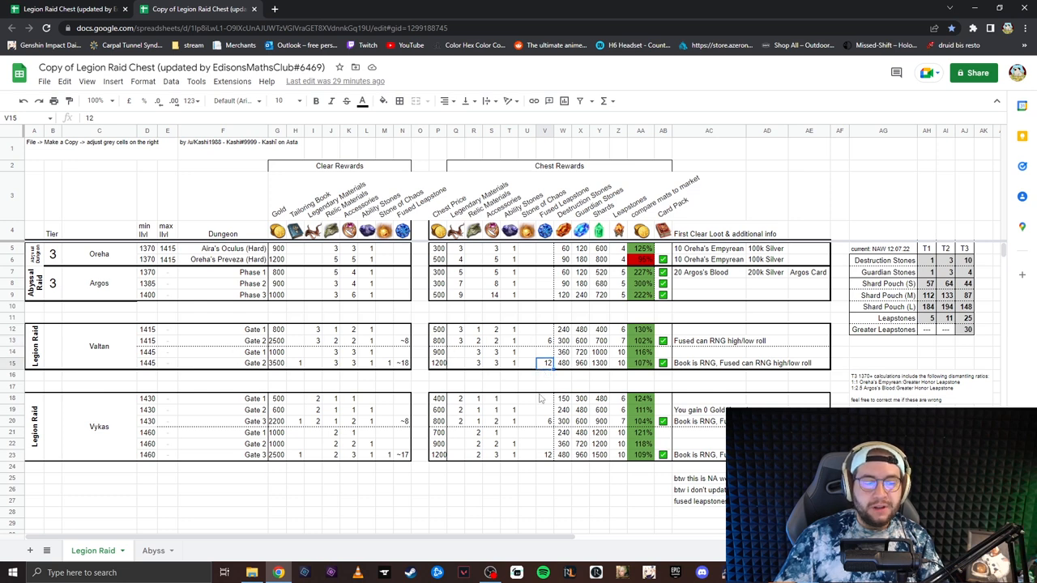
{"action": "left_click", "coordinate": [546, 454]}
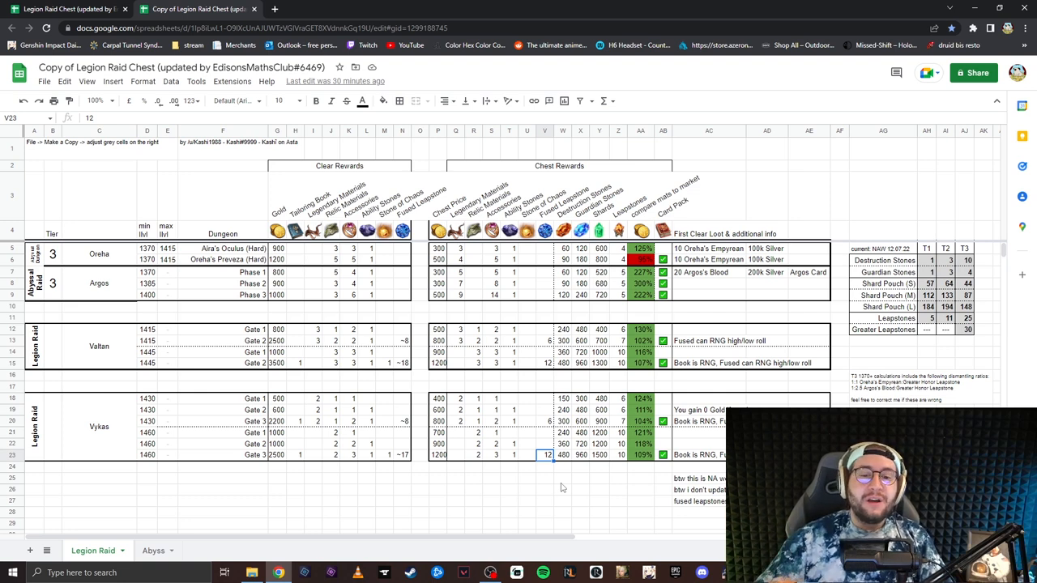
{"action": "mouse_move", "coordinate": [508, 476]}
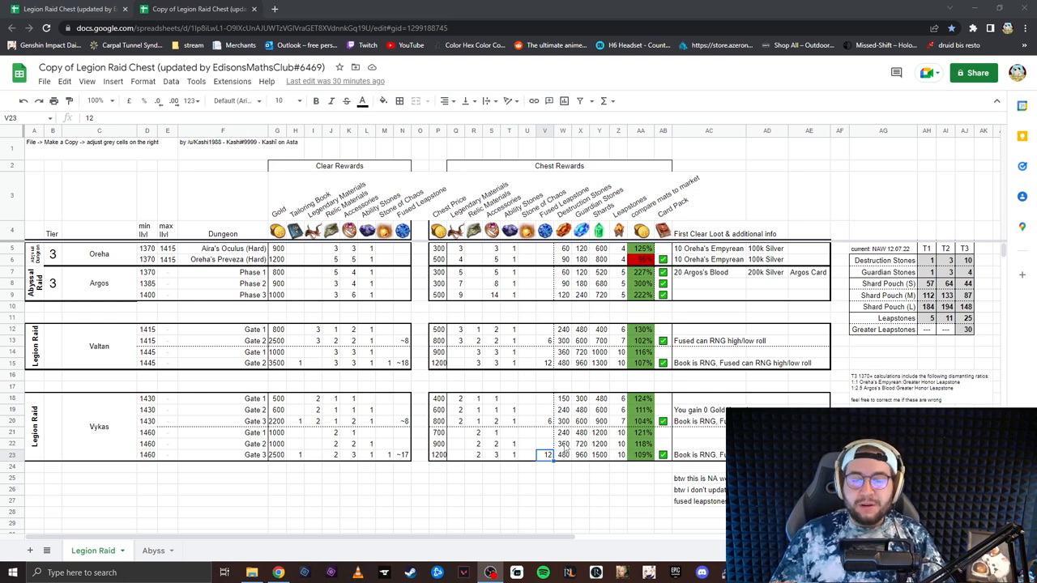
{"action": "mouse_move", "coordinate": [674, 379]}
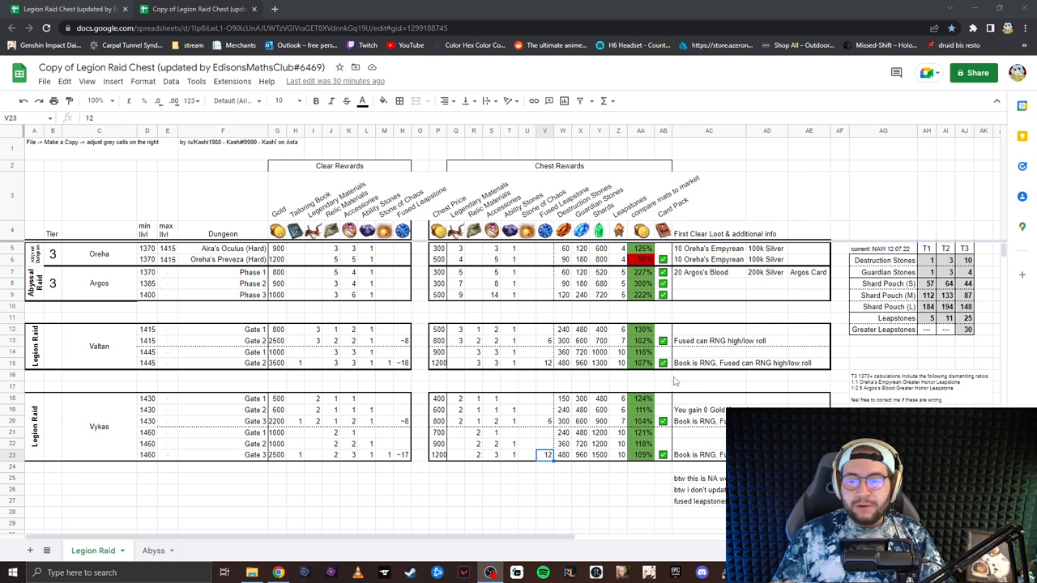